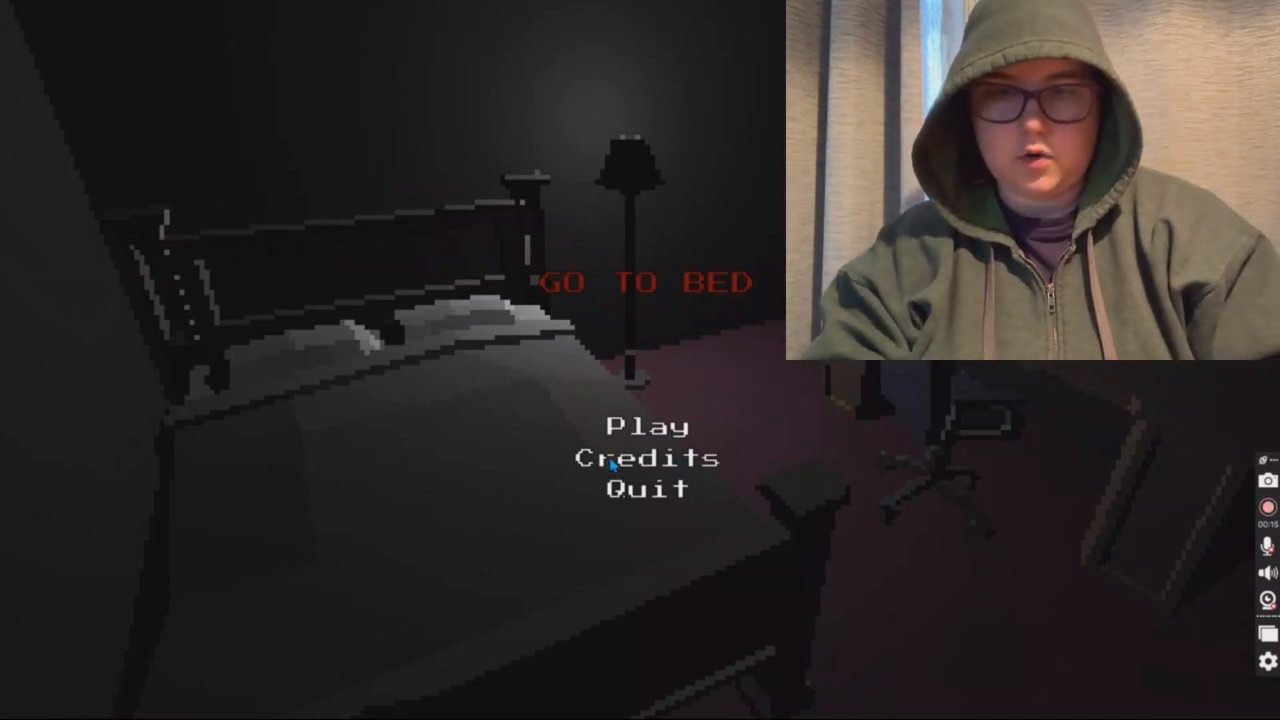
{"action": "left_click", "coordinate": [636, 458]}
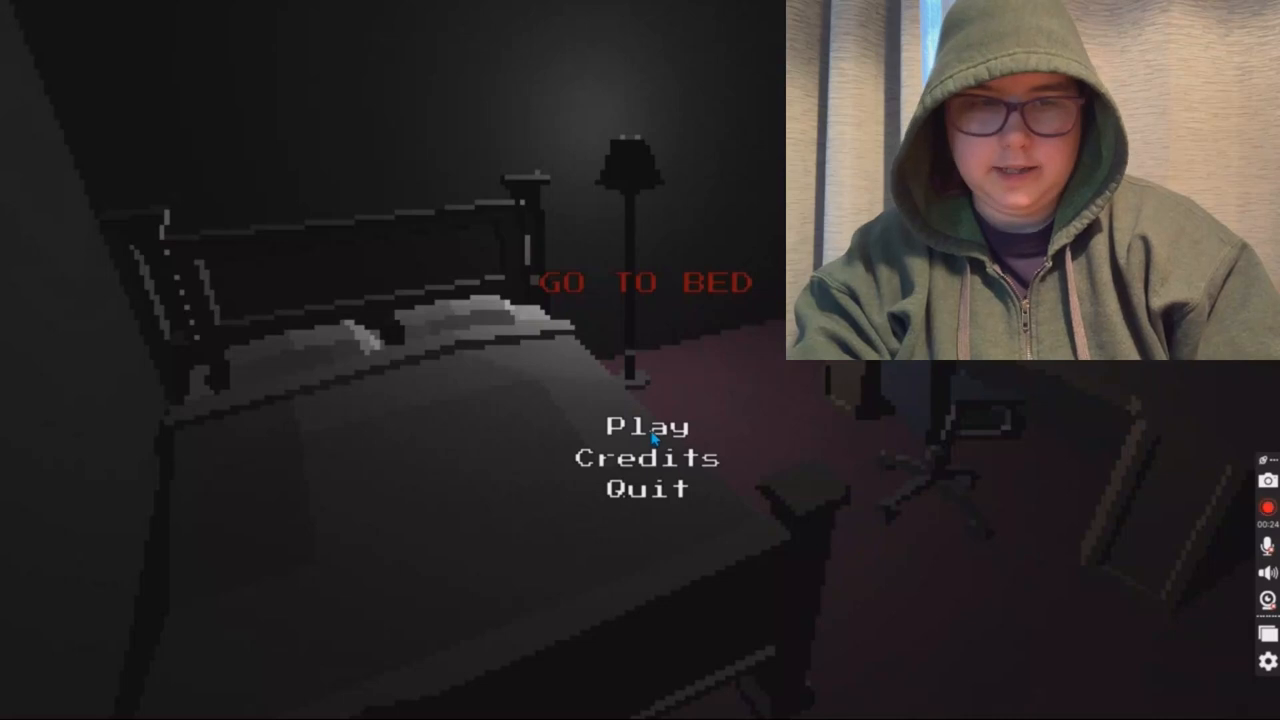
{"action": "left_click", "coordinate": [646, 424]}
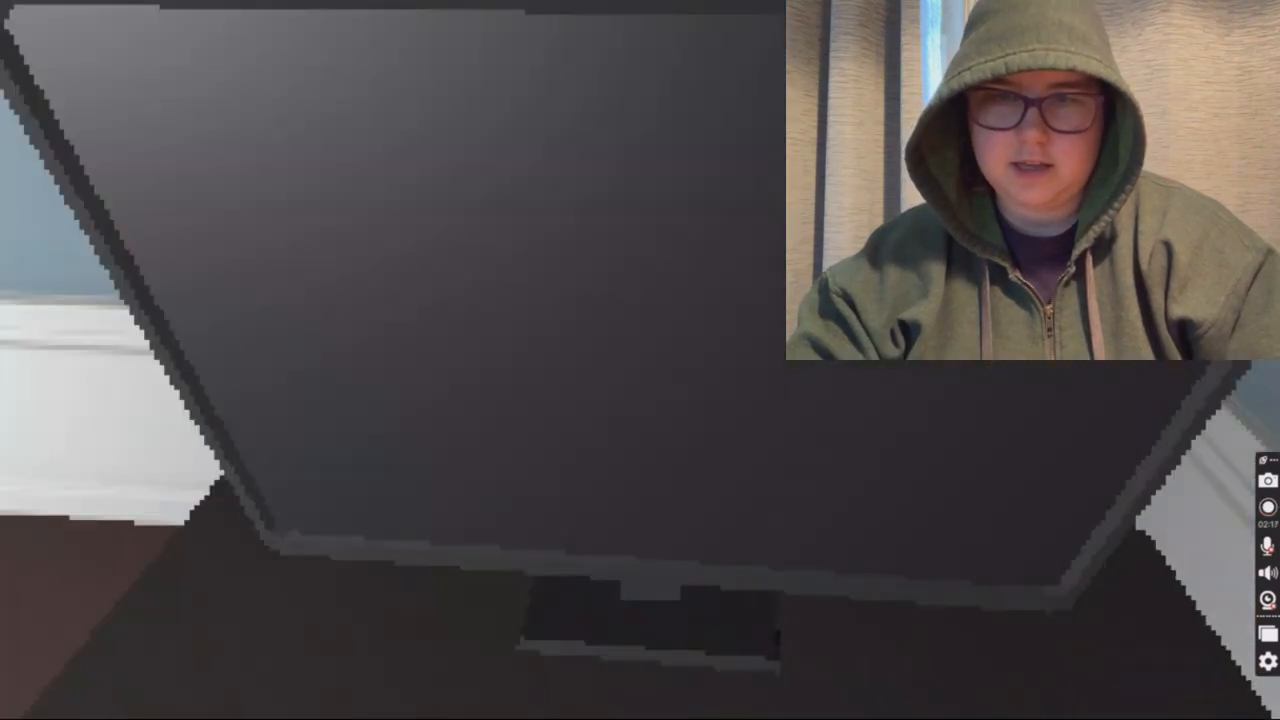
{"action": "left_click", "coordinate": [1268, 508]}
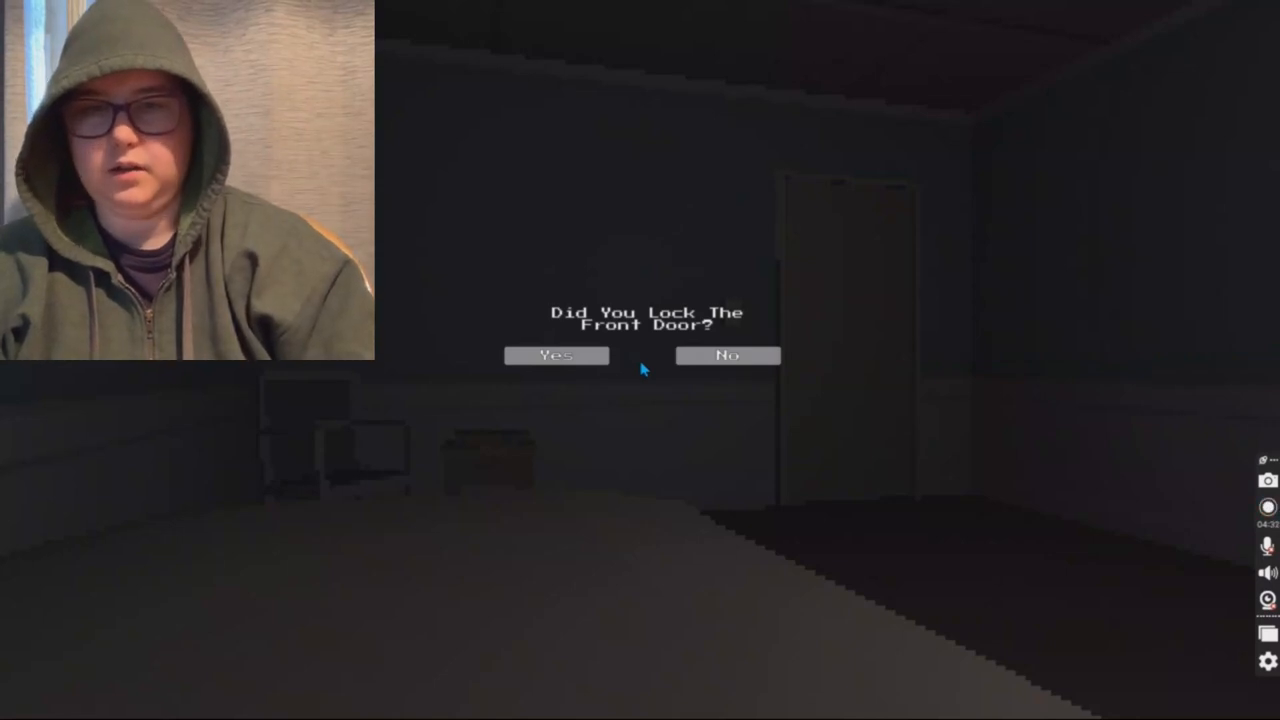
{"action": "left_click", "coordinate": [556, 356]}
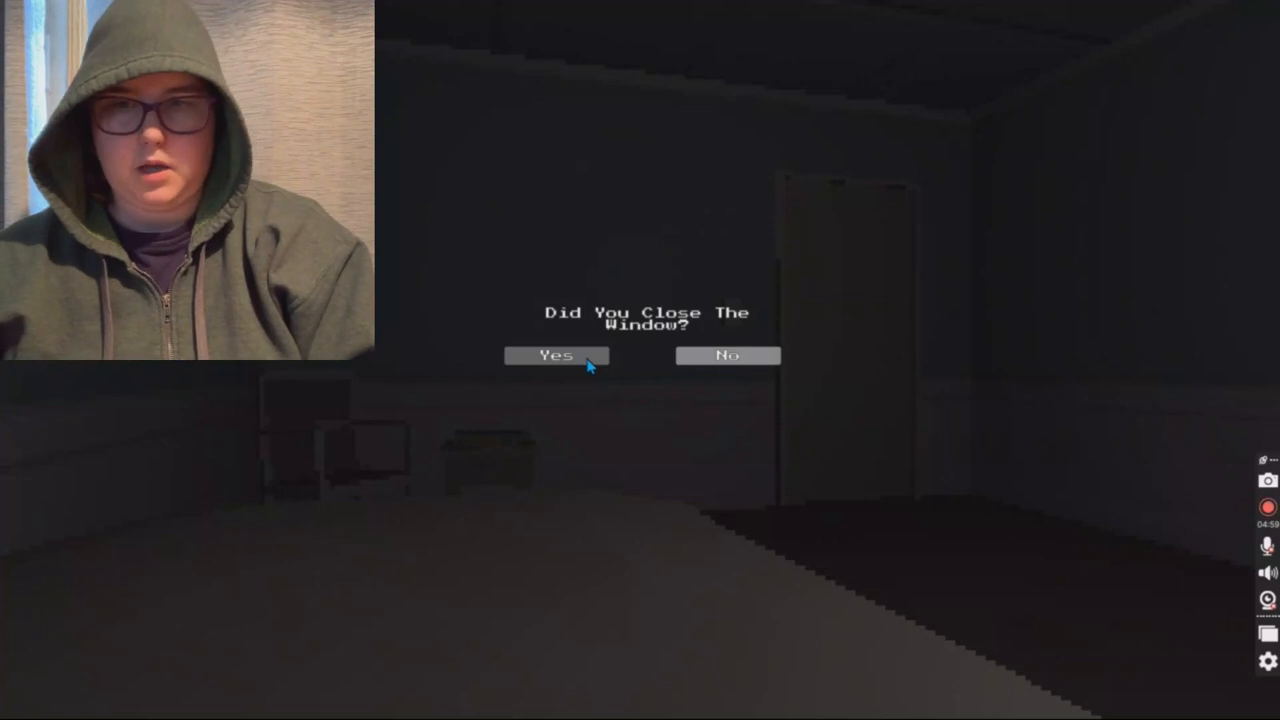
{"action": "left_click", "coordinate": [556, 356]}
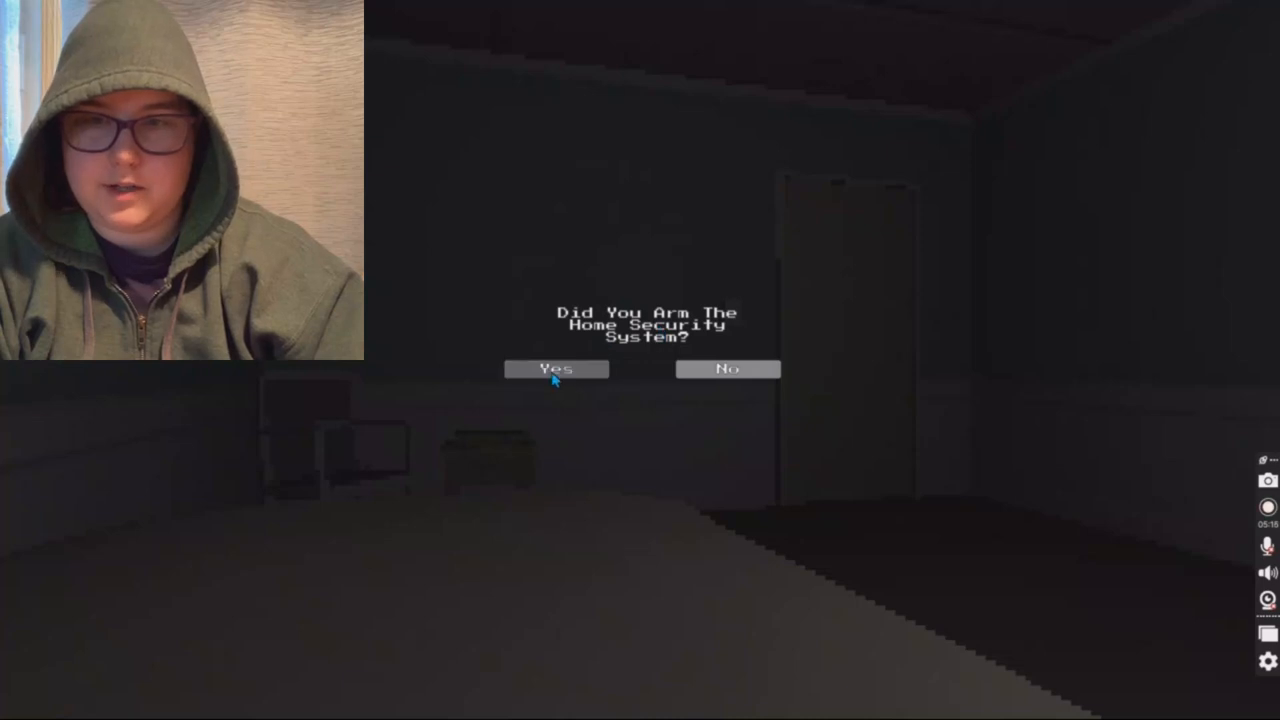
{"action": "left_click", "coordinate": [556, 368]}
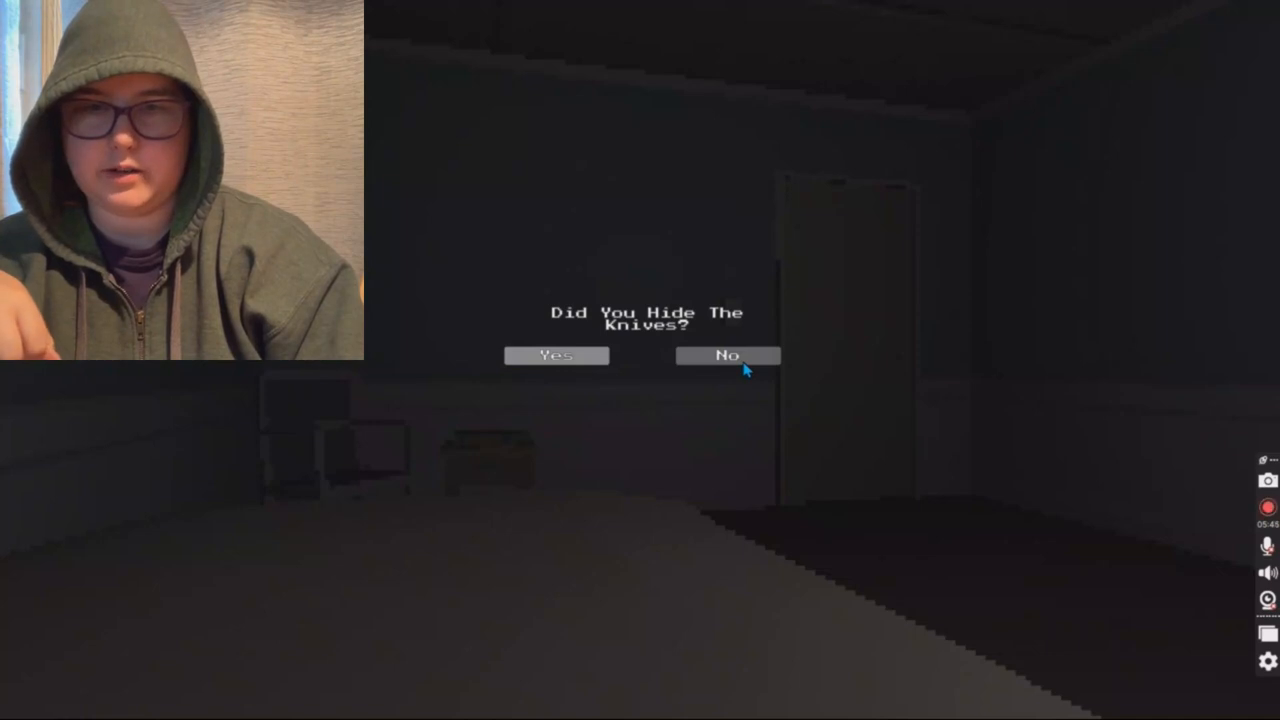
{"action": "left_click", "coordinate": [728, 356]}
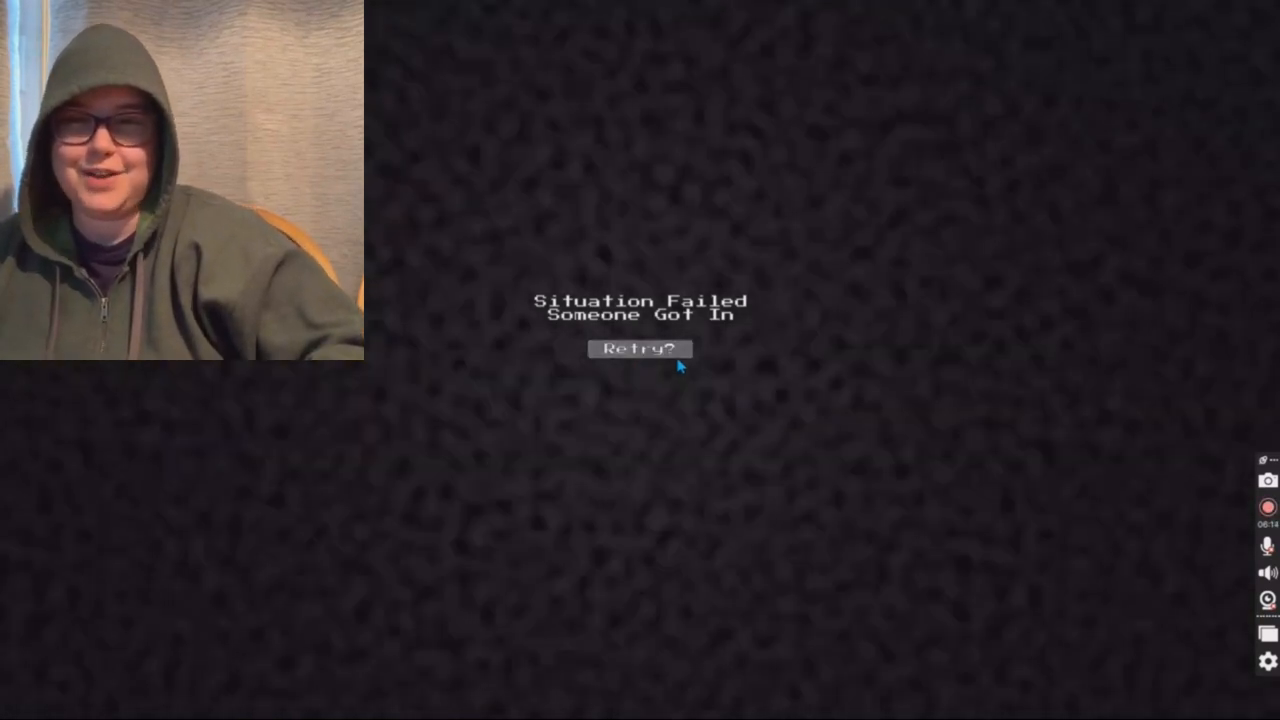
{"action": "left_click", "coordinate": [640, 348]}
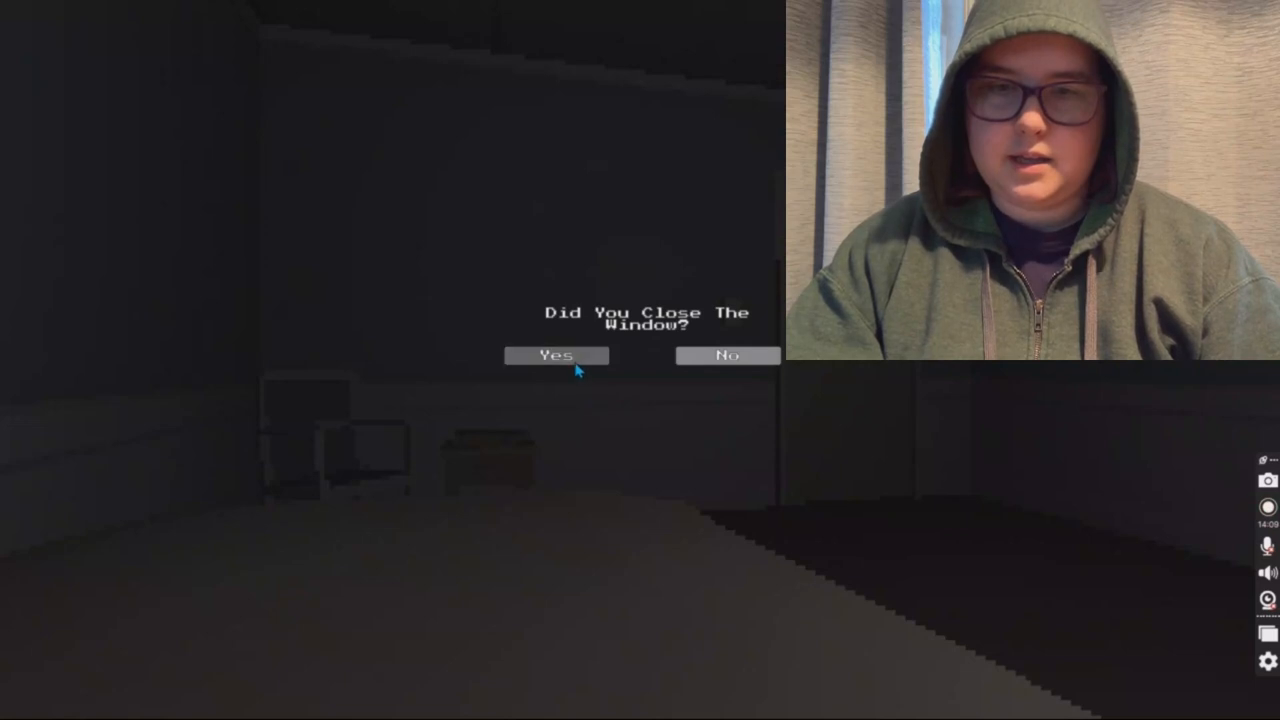
{"action": "left_click", "coordinate": [556, 356]}
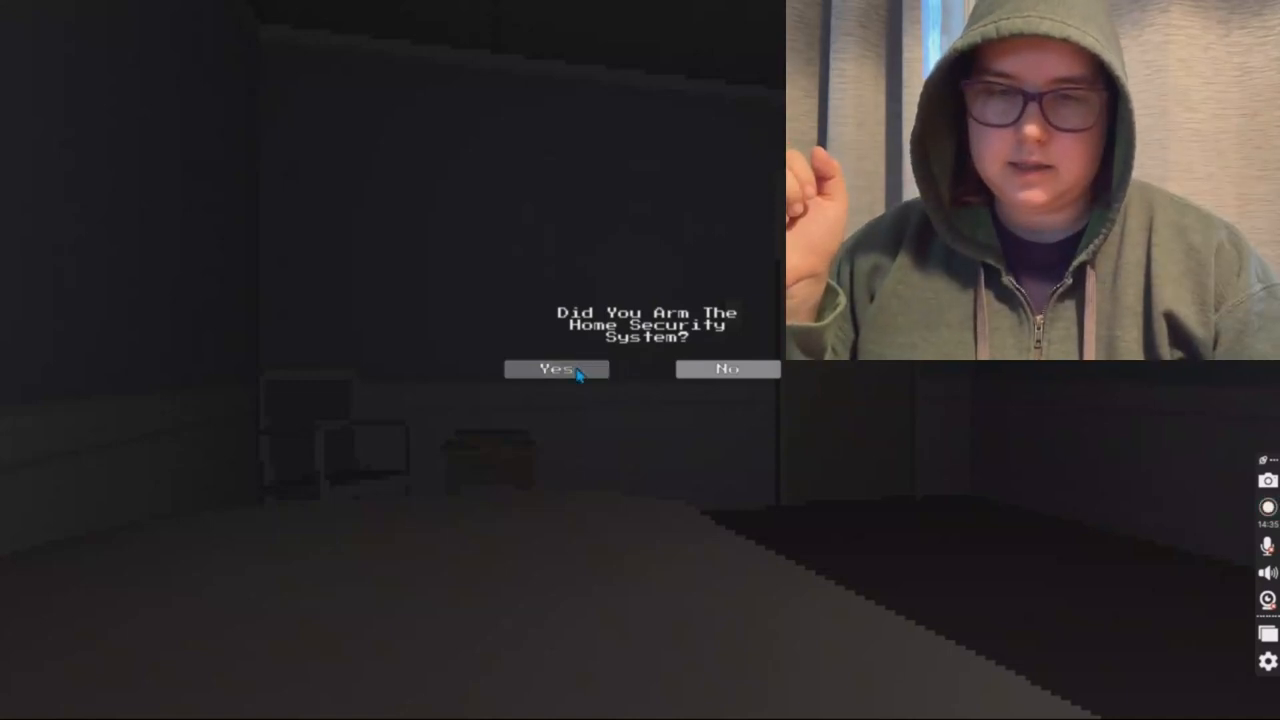
{"action": "left_click", "coordinate": [556, 368]}
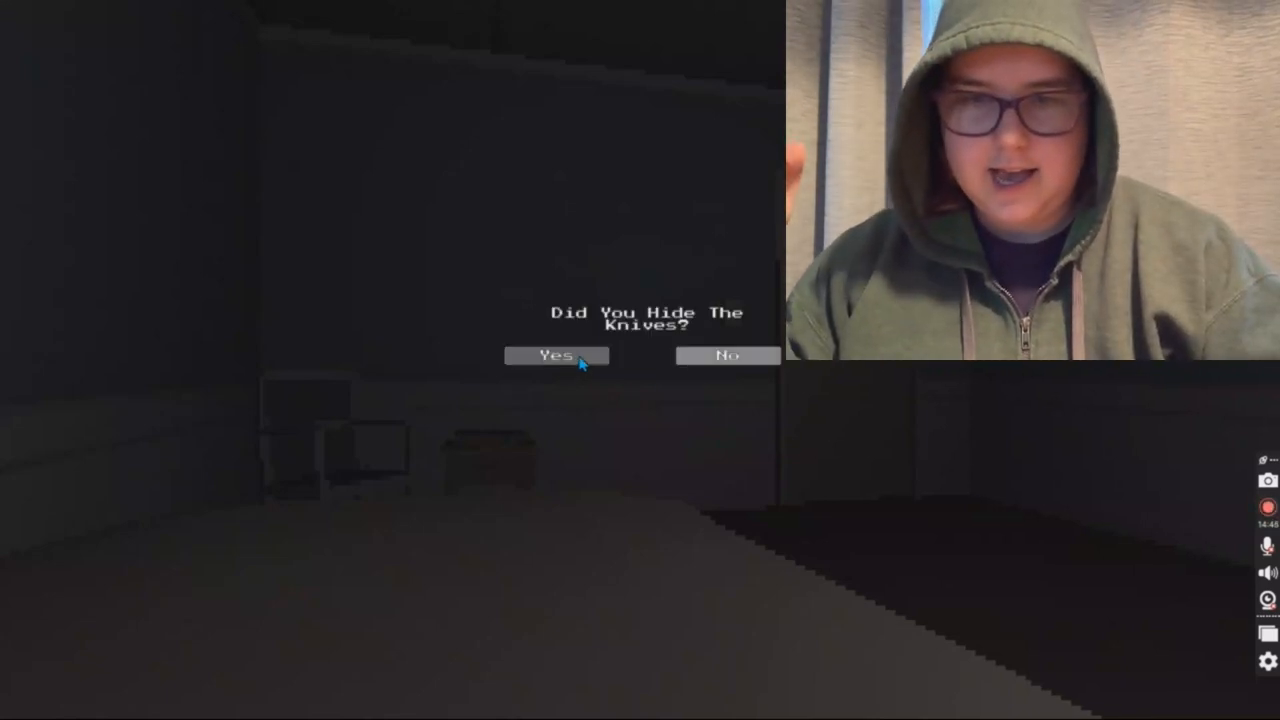
{"action": "left_click", "coordinate": [556, 356]}
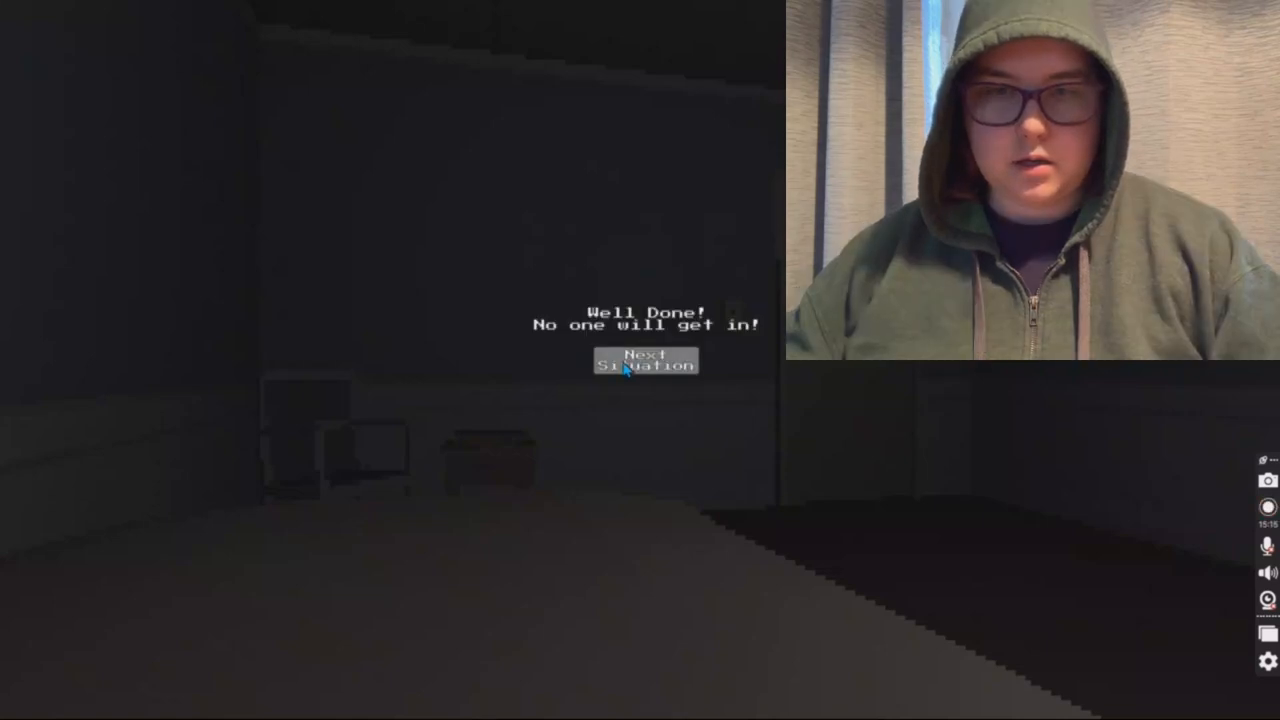
{"action": "left_click", "coordinate": [644, 360]}
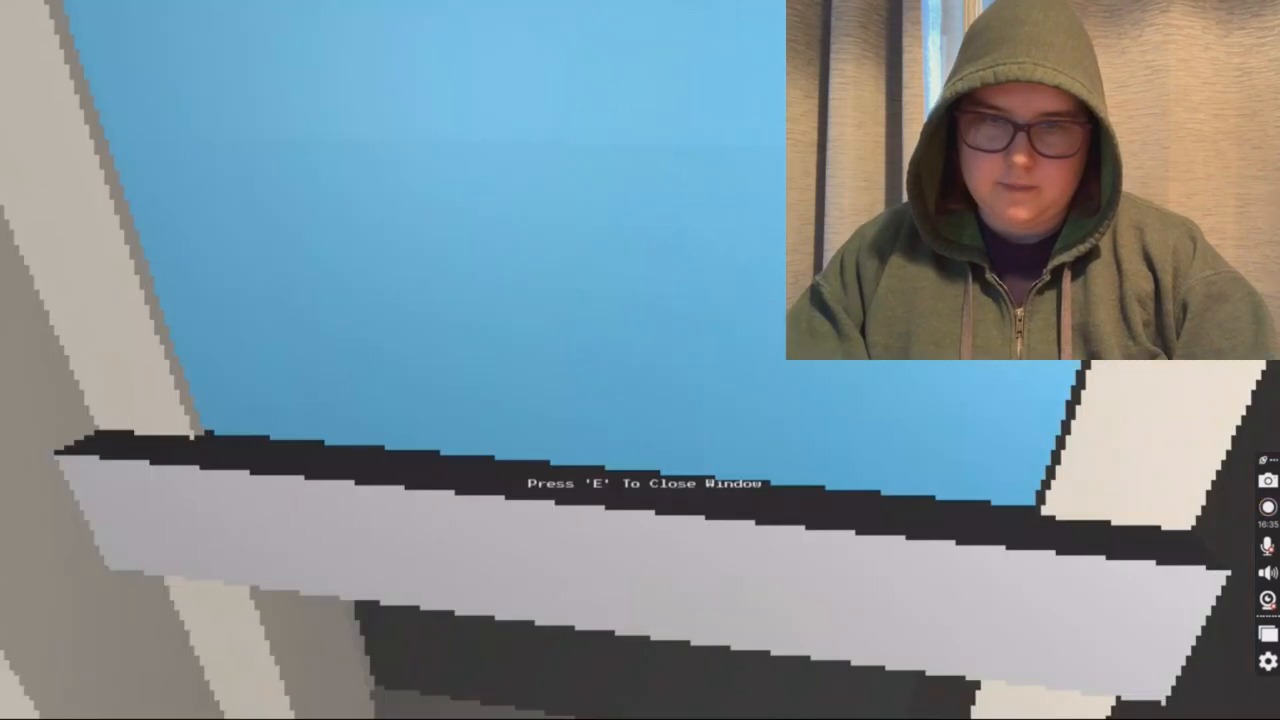
{"action": "key", "text": "e"}
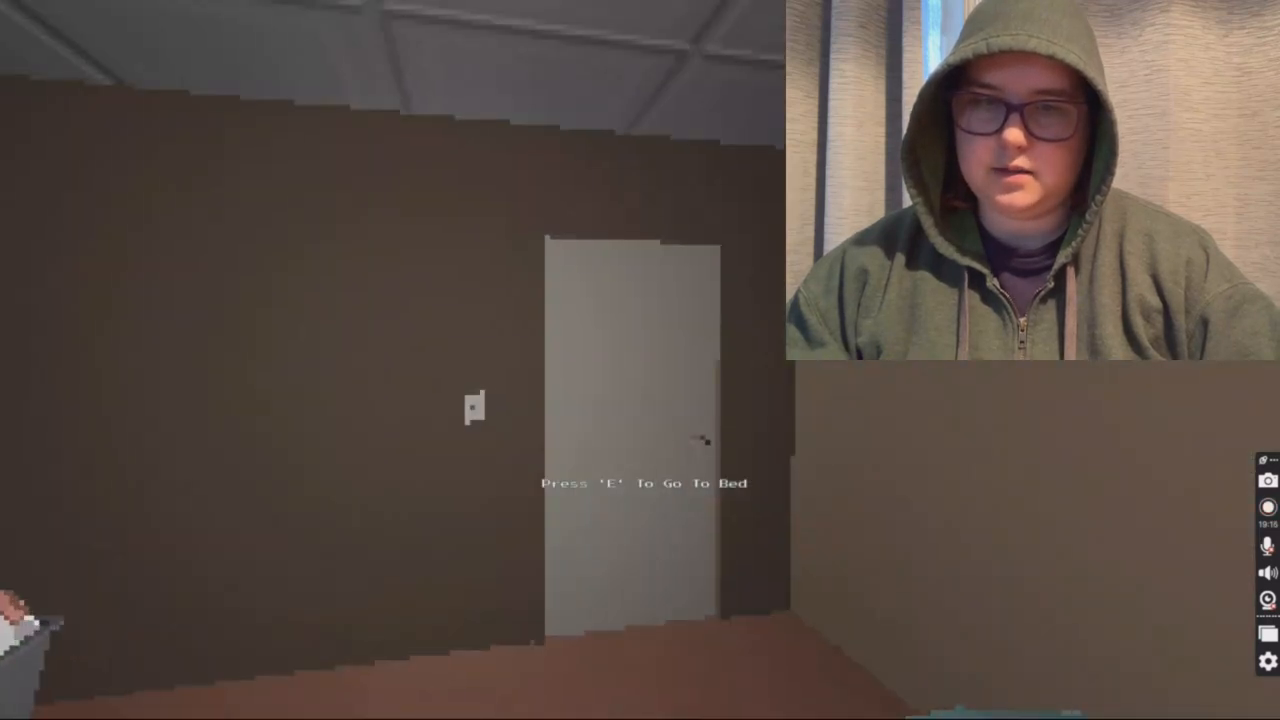
{"action": "key", "text": "e"}
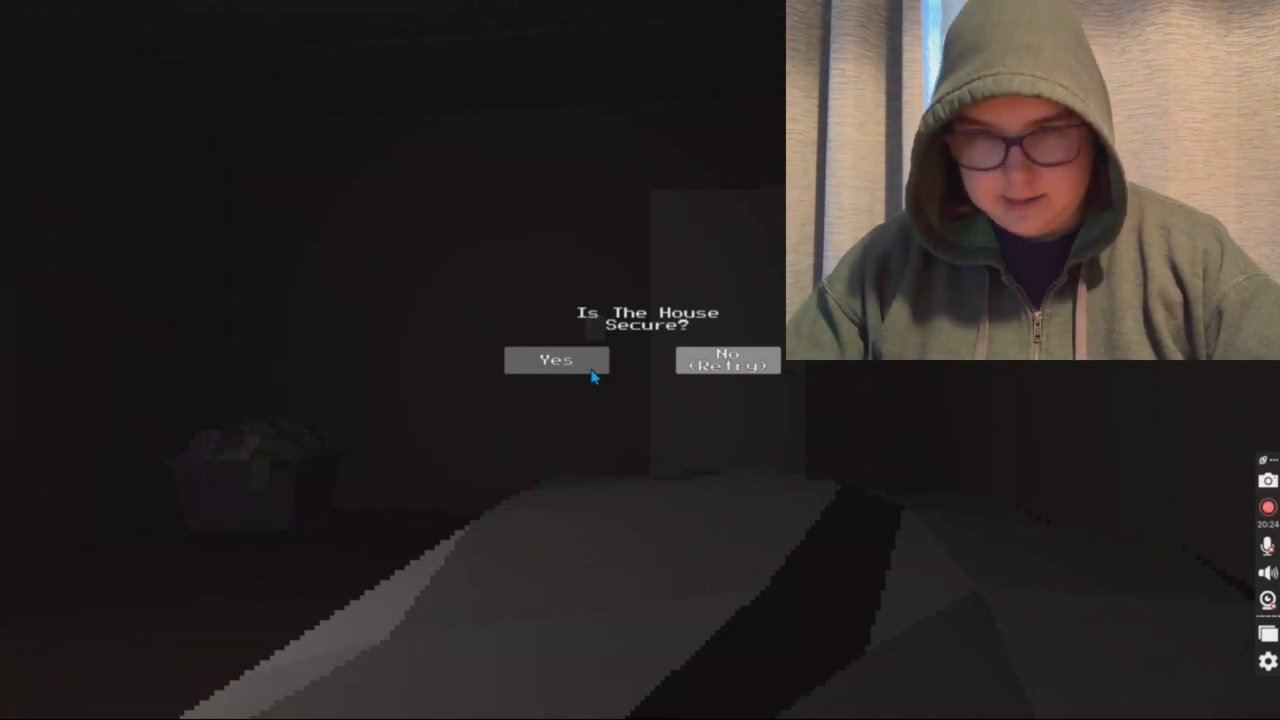
{"action": "left_click", "coordinate": [556, 360]}
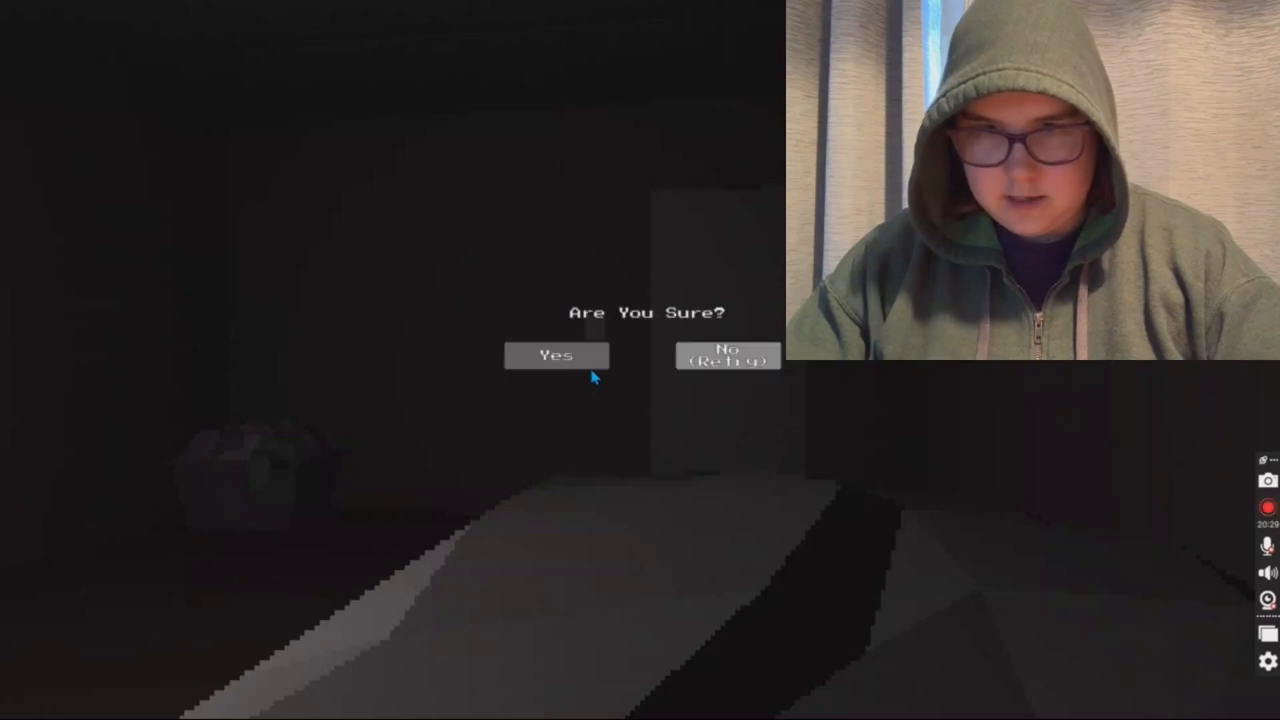
{"action": "mouse_move", "coordinate": [630, 402]}
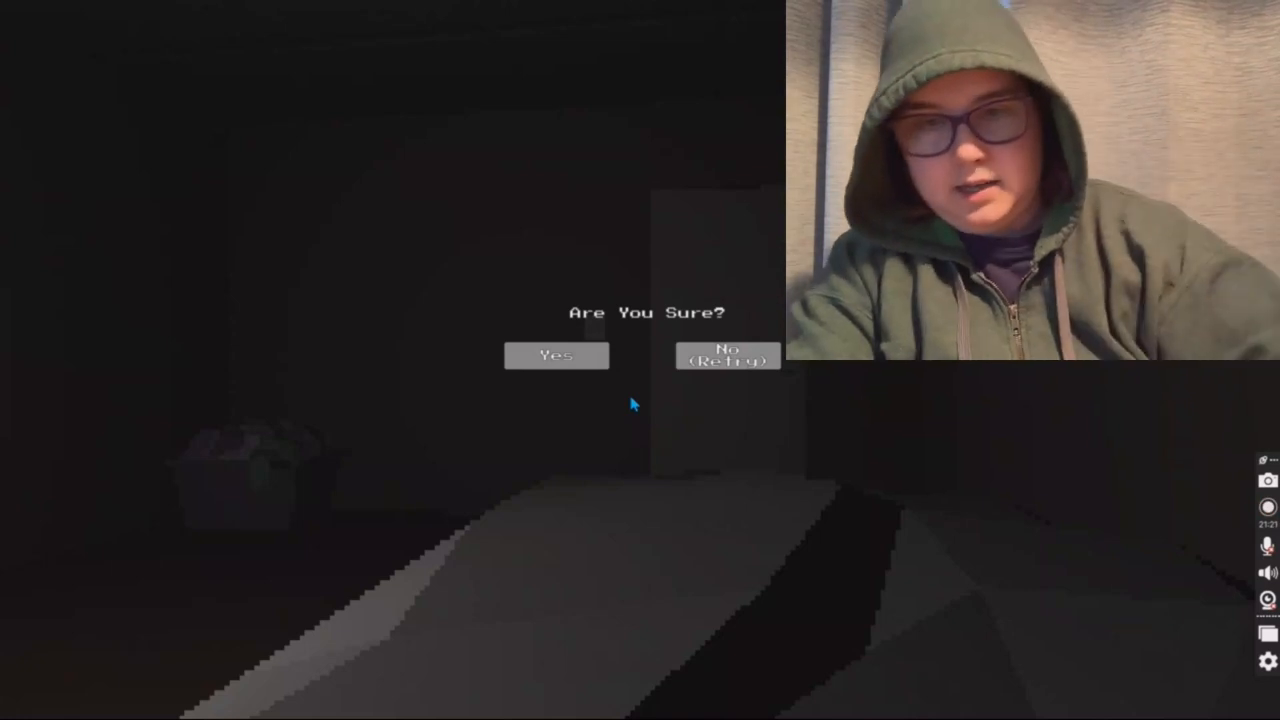
{"action": "mouse_move", "coordinate": [558, 370]}
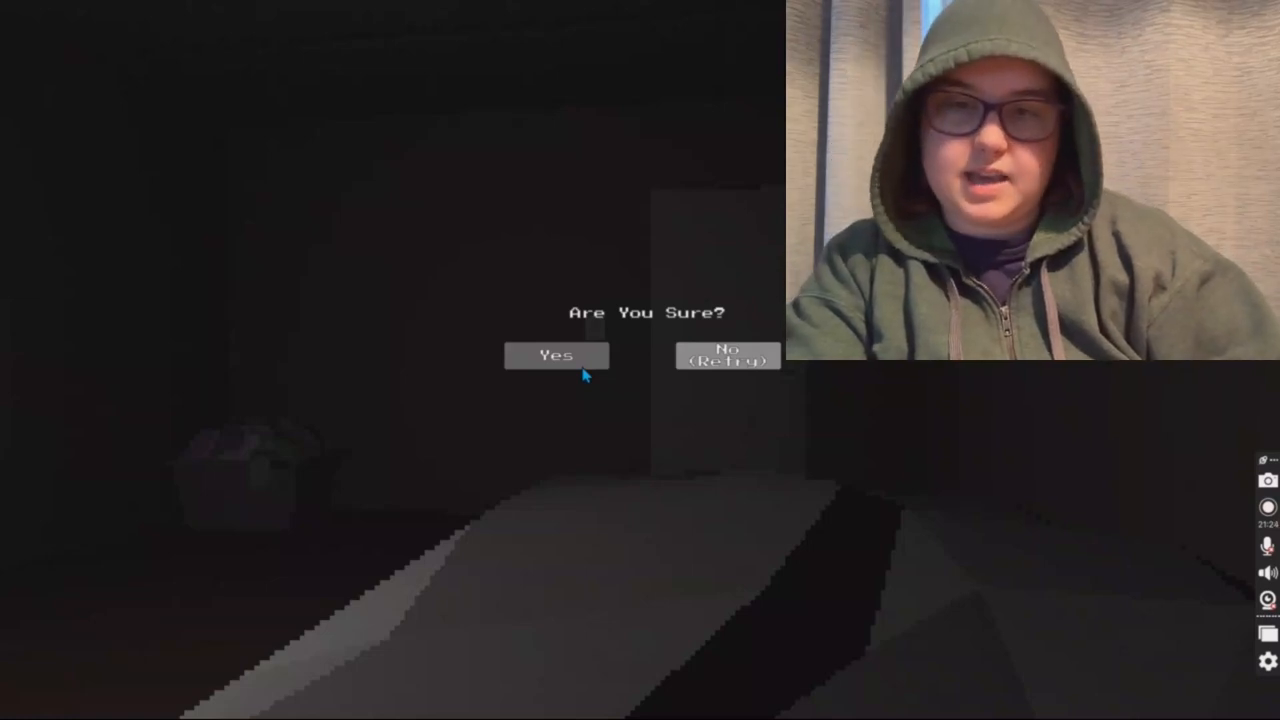
{"action": "left_click", "coordinate": [556, 356]}
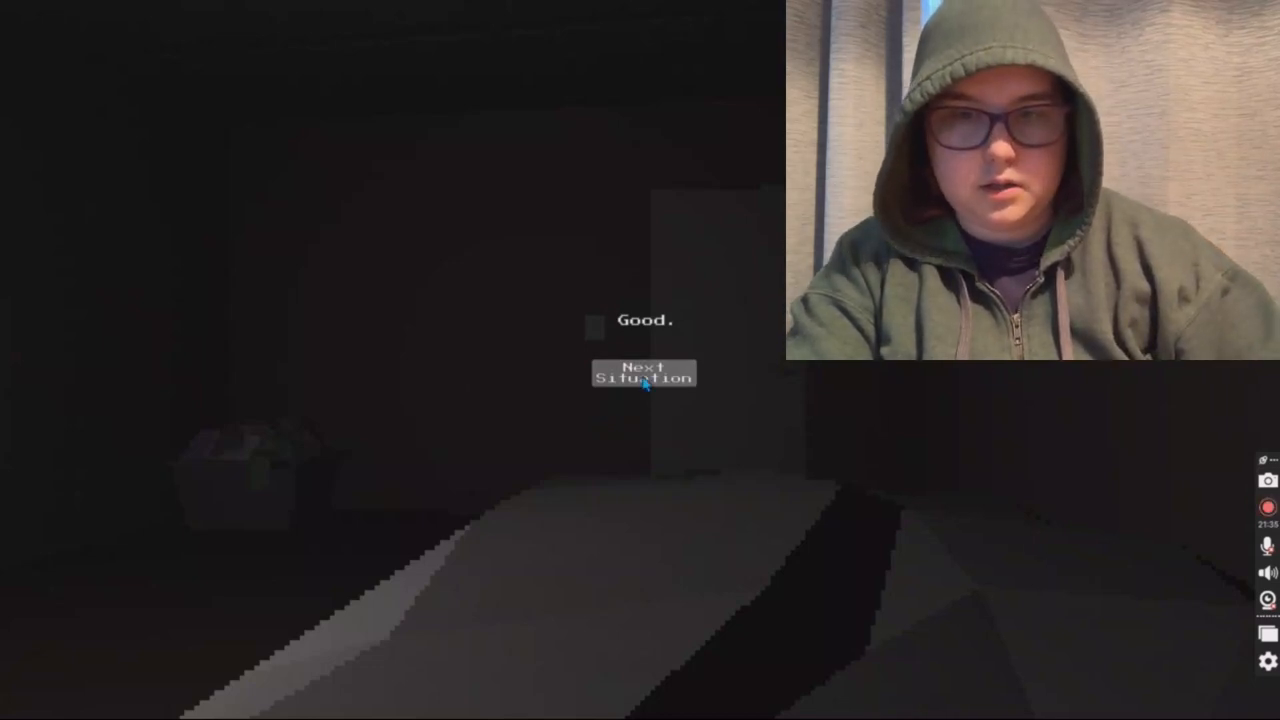
{"action": "left_click", "coordinate": [642, 374]}
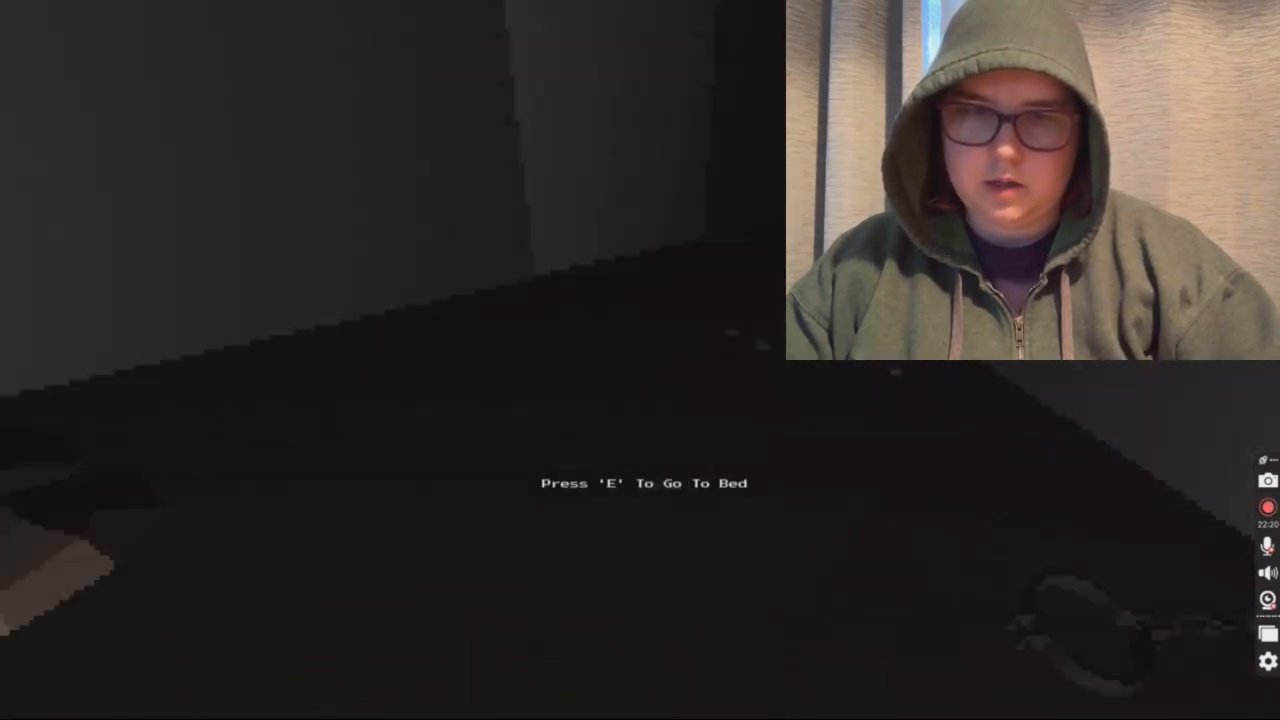
{"action": "key", "text": "e"}
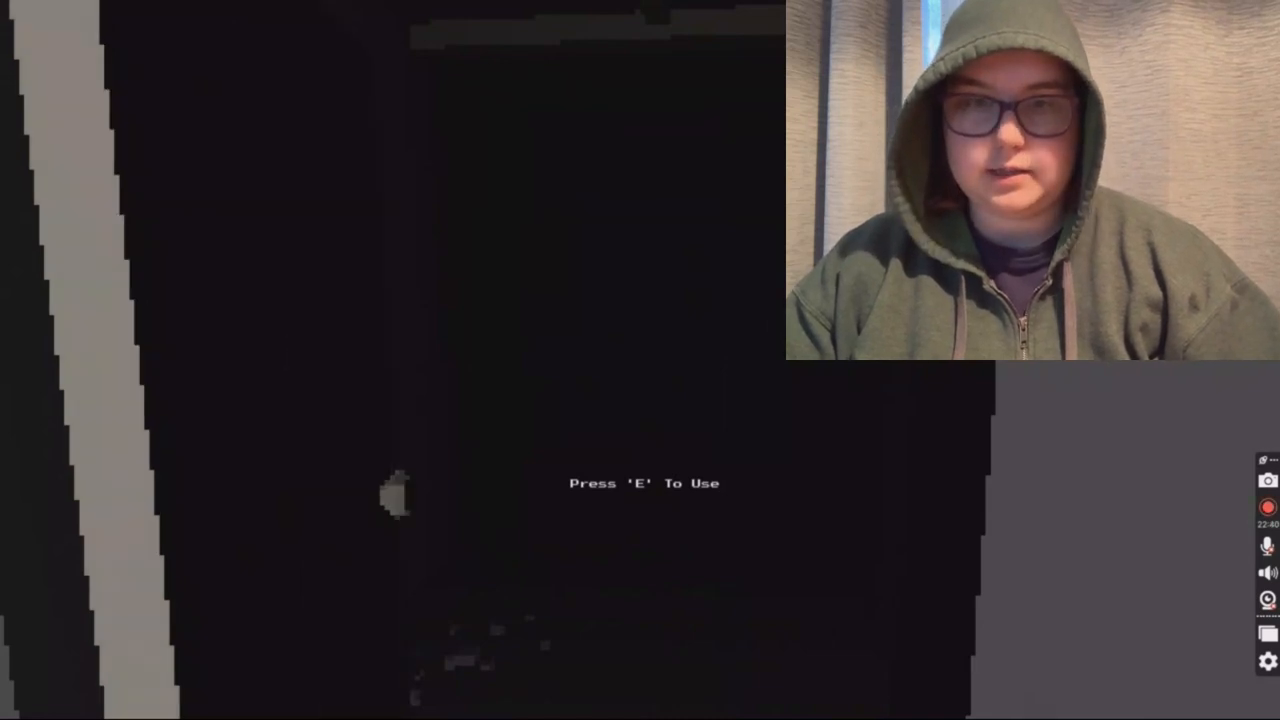
{"action": "key", "text": "e"}
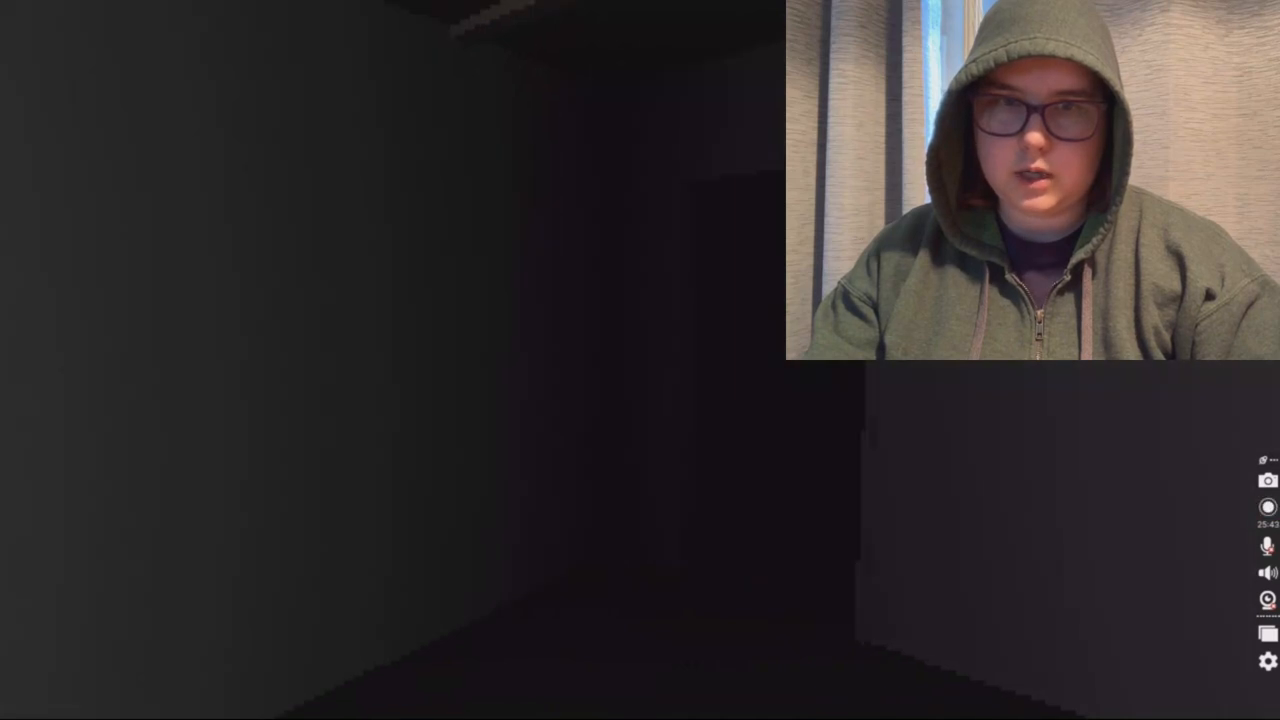
{"action": "left_click", "coordinate": [1268, 506]}
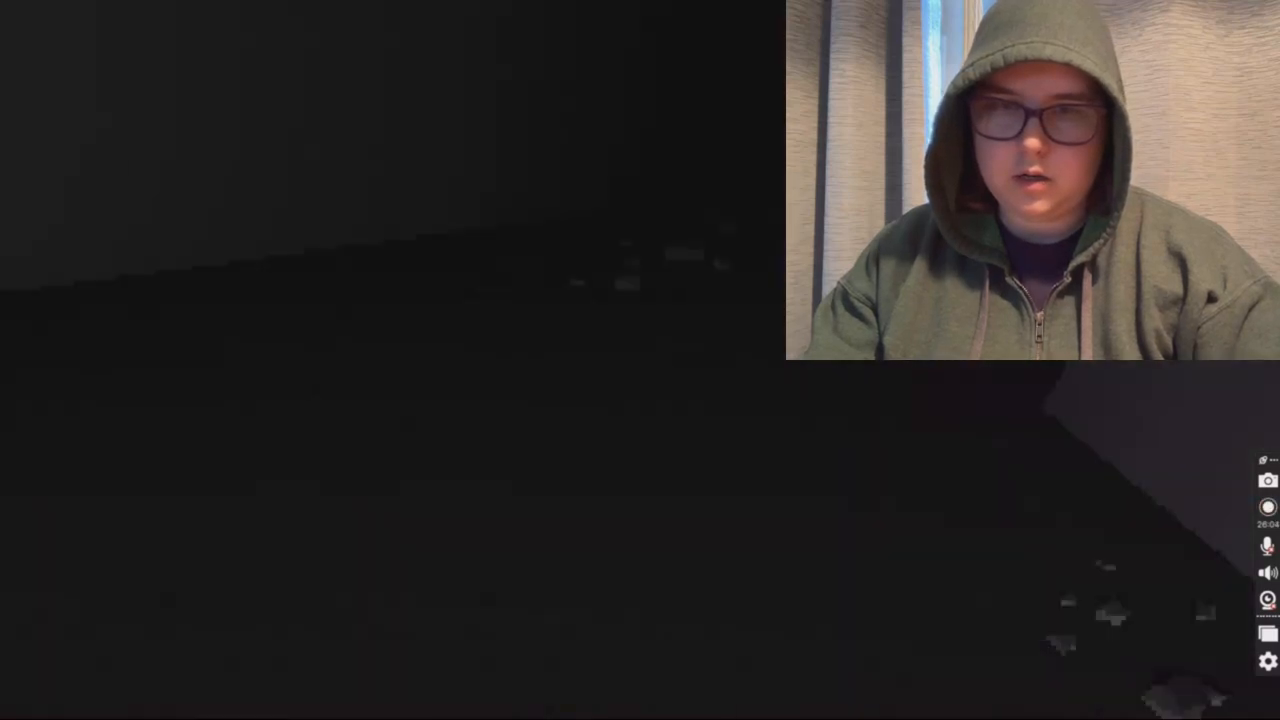
{"action": "left_click", "coordinate": [1268, 508]}
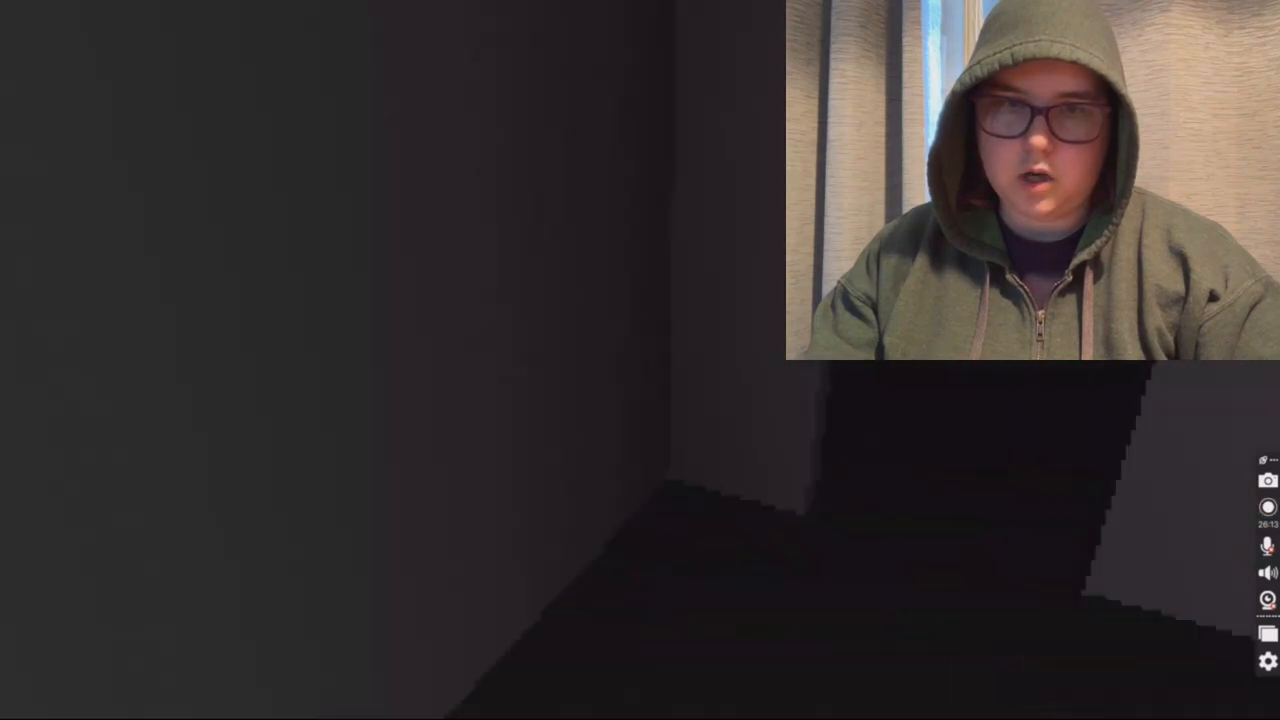
{"action": "left_click", "coordinate": [1268, 508]}
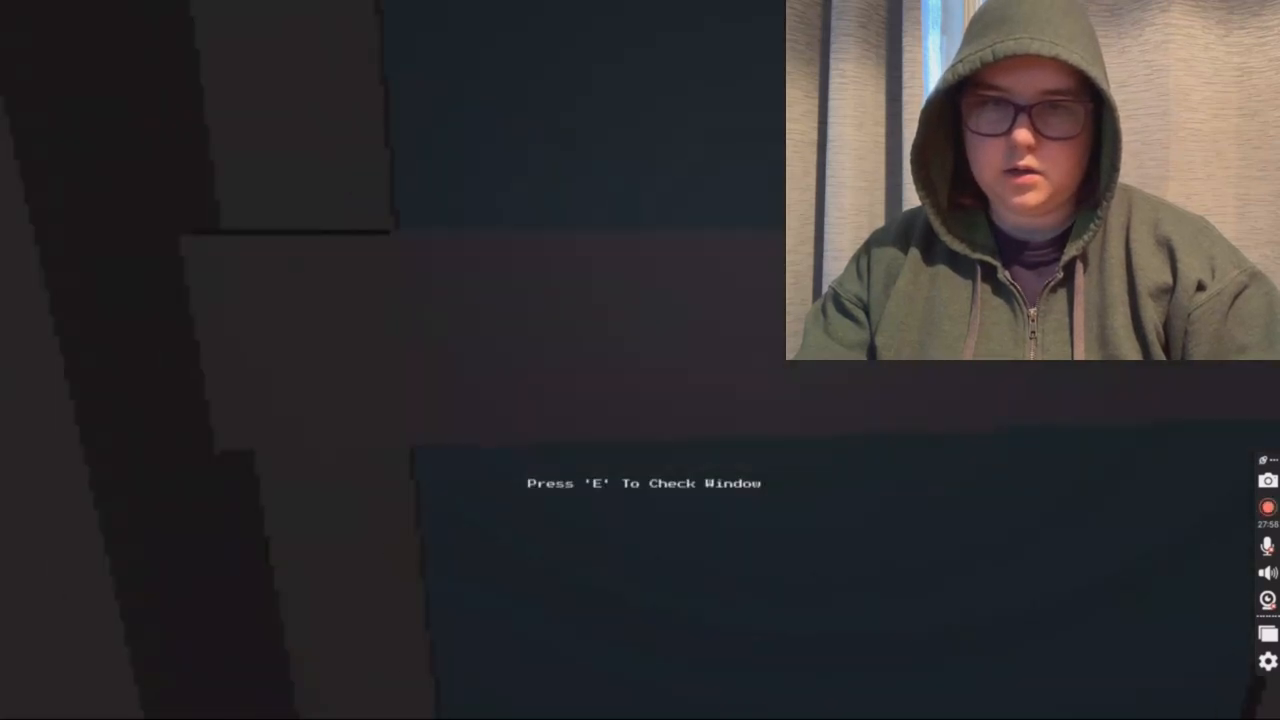
{"action": "key", "text": "e"}
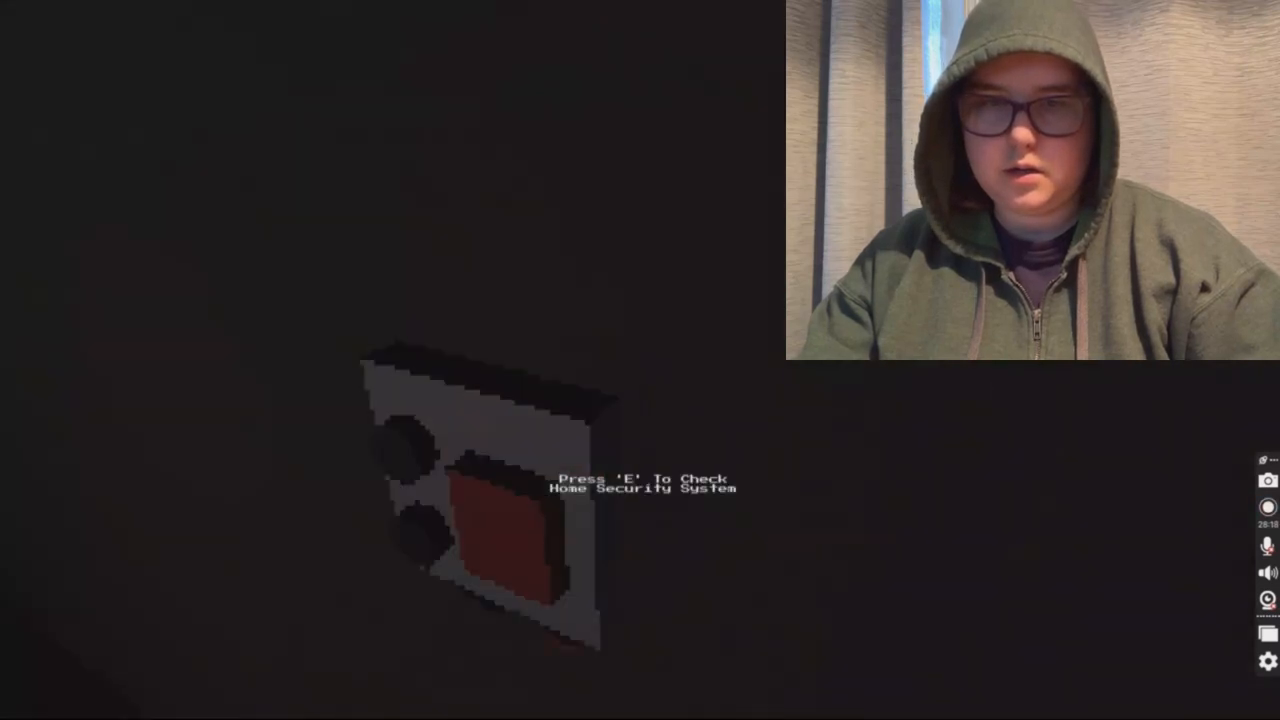
{"action": "key", "text": "e"}
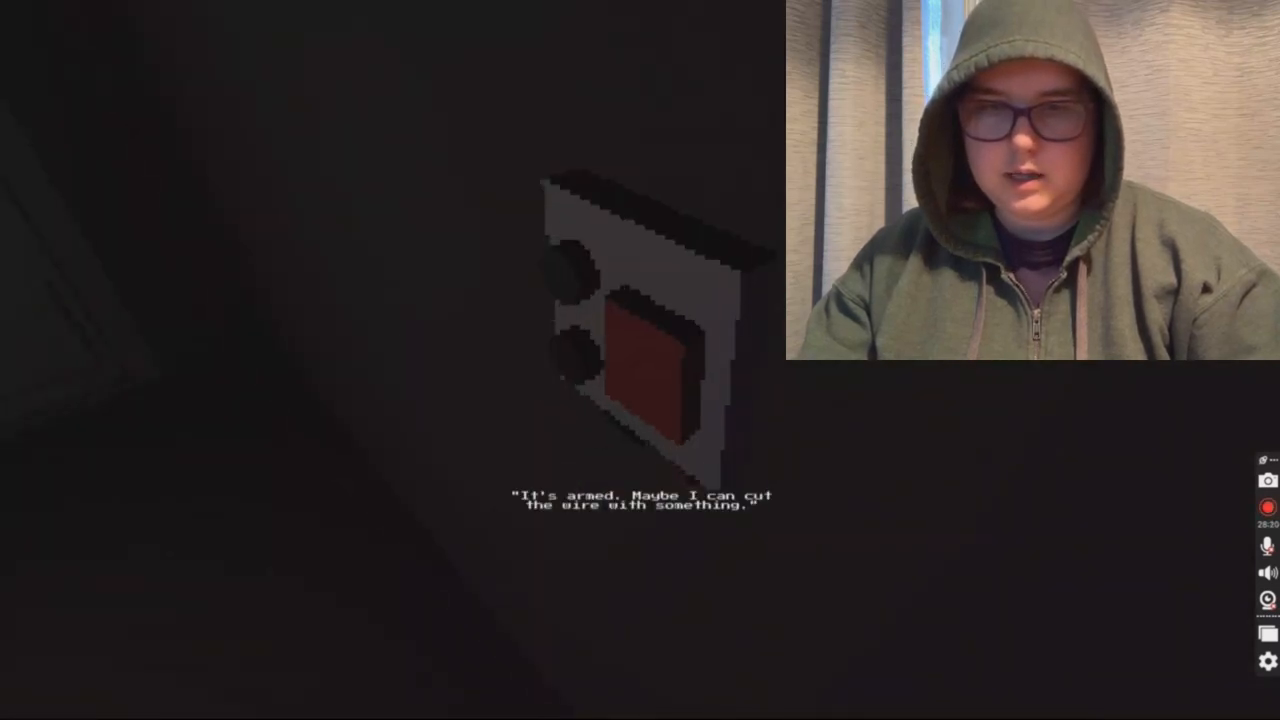